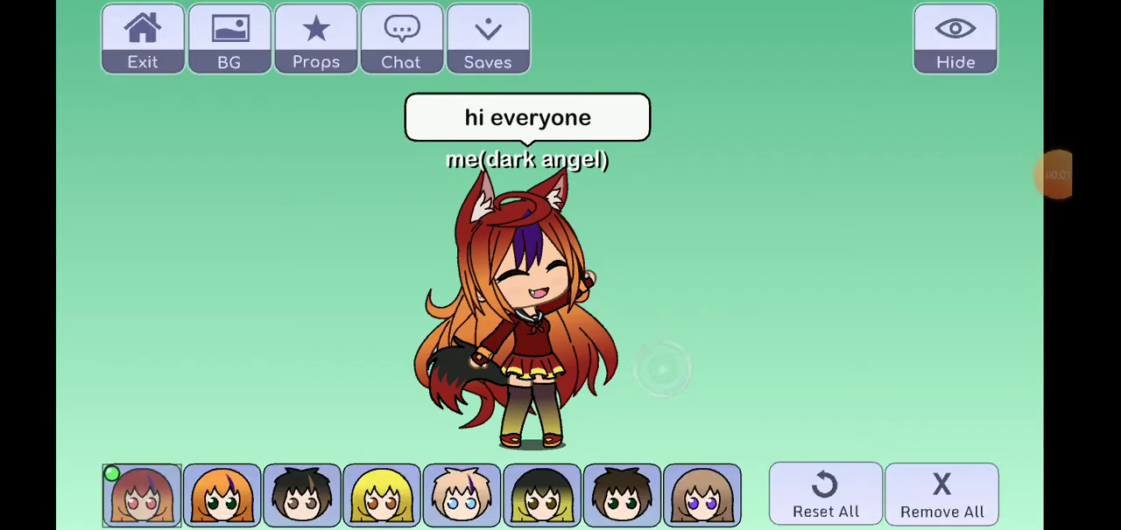
Start the dark angel's line: "today I'm going to do a video of...".
{"action": "left_click", "coordinate": [527, 117]}
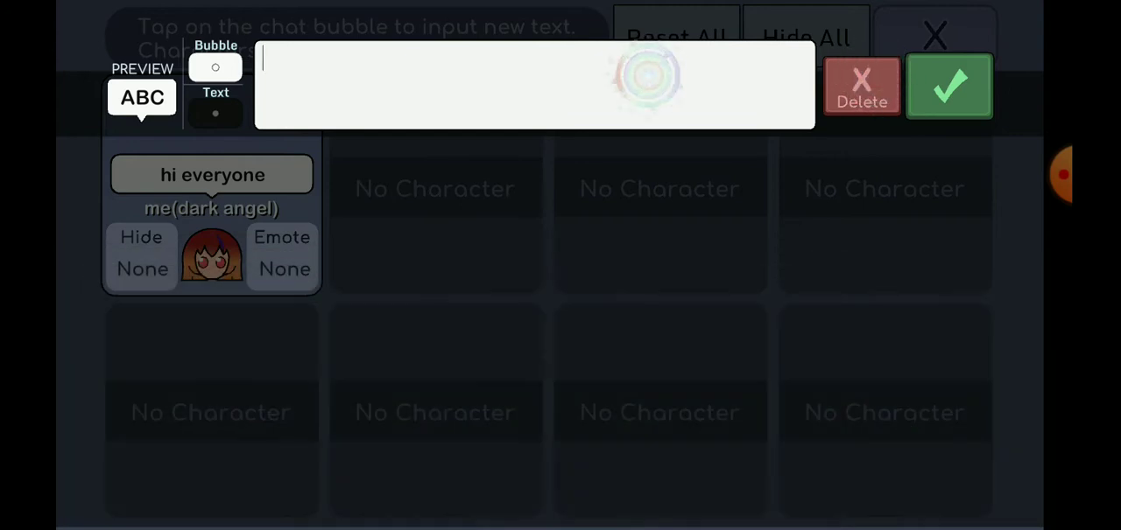
{"action": "type", "text": "today I'm going"}
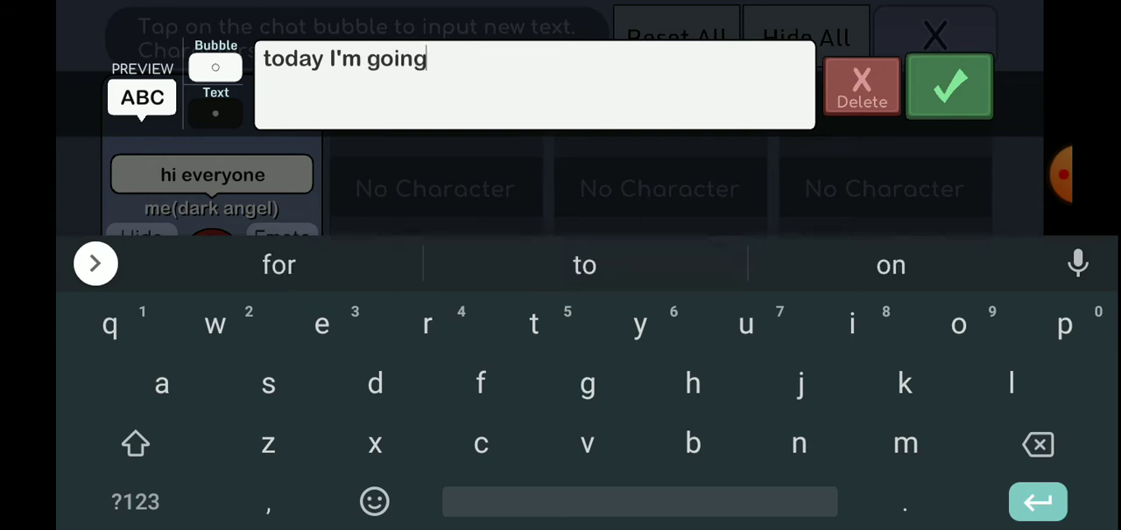
{"action": "type", "text": "to do"}
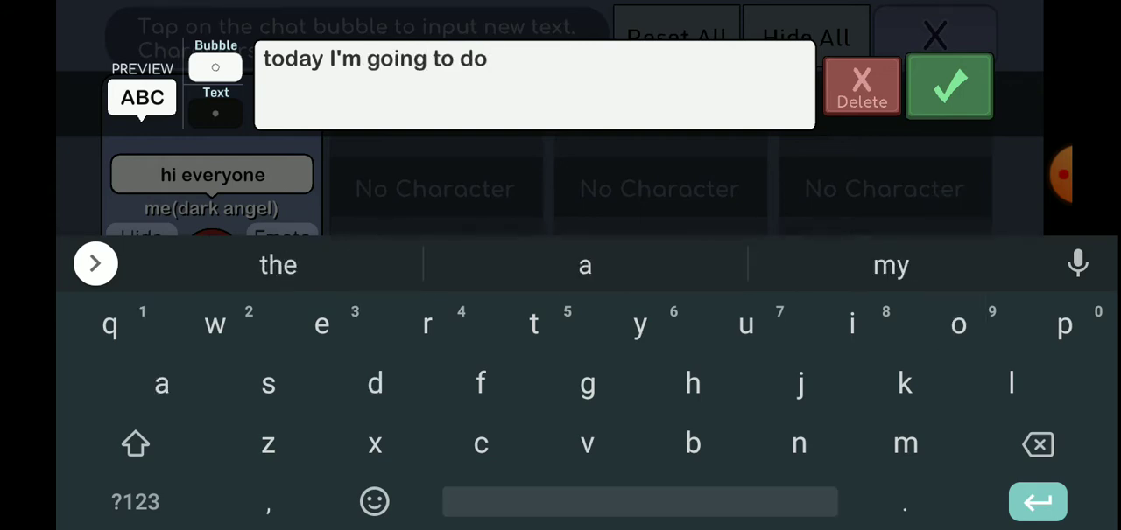
{"action": "type", "text": "a video of Jeff the killer"}
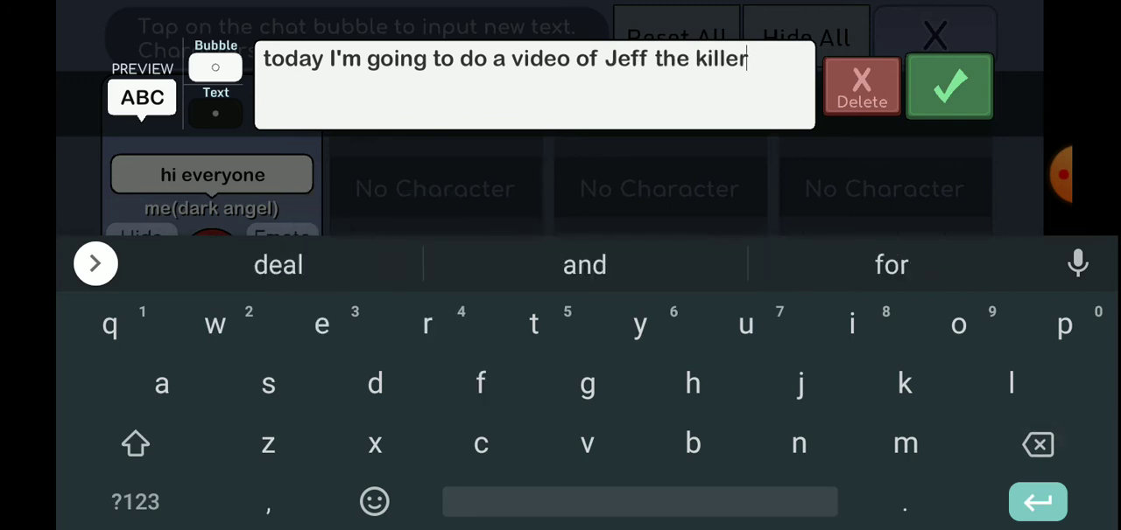
Finish the line with "...Jeff the killer and lius sister".
{"action": "left_click", "coordinate": [585, 265]}
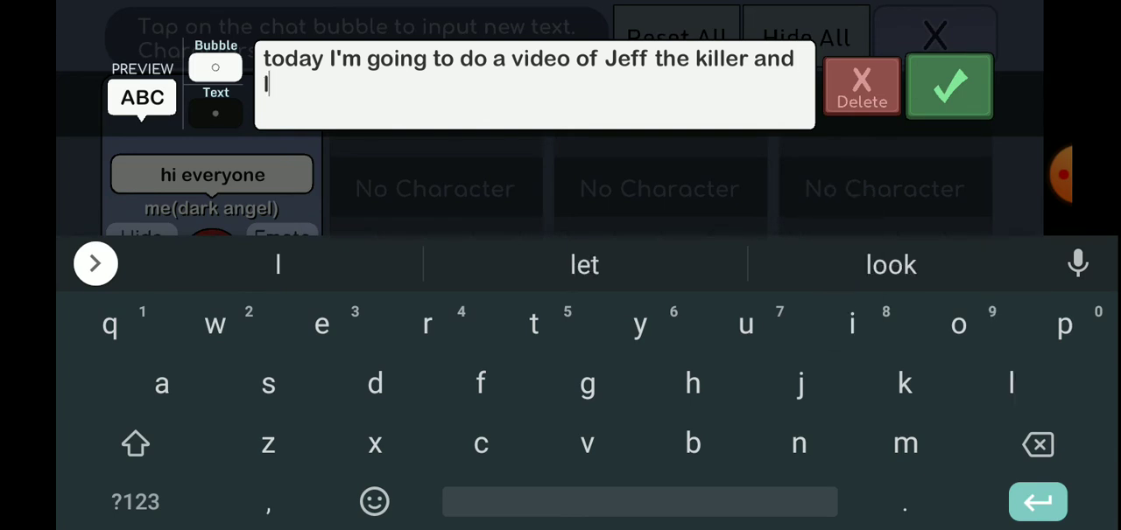
{"action": "type", "text": "ius"}
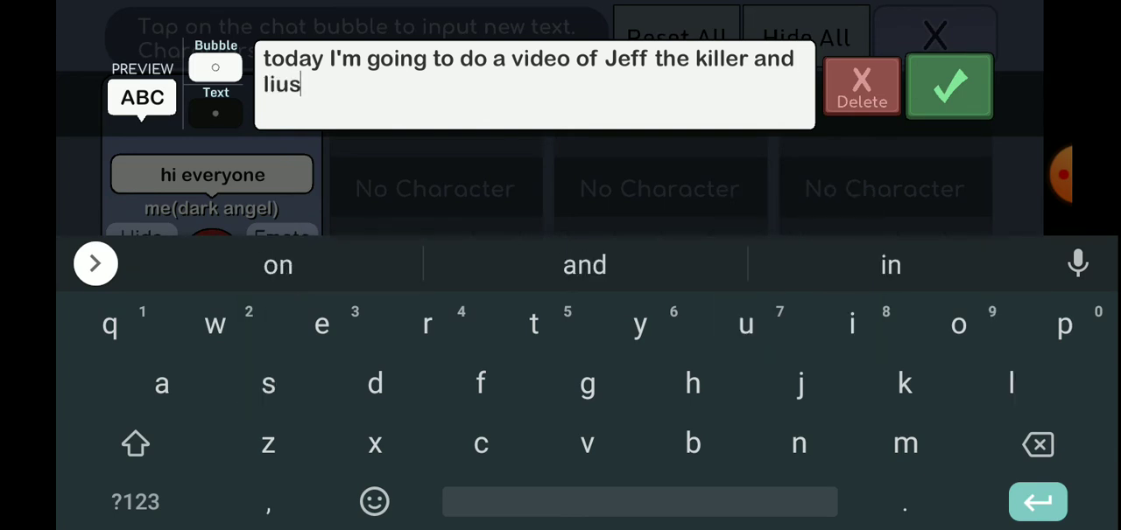
{"action": "type", "text": "sister"}
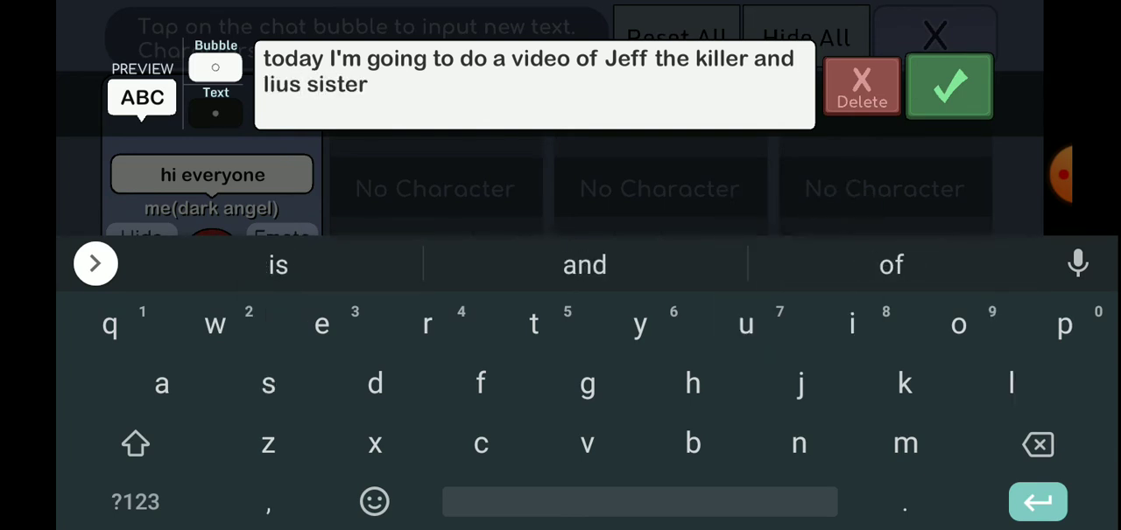
Confirm the typed dialogue line for the dark angel.
{"action": "left_click", "coordinate": [947, 86]}
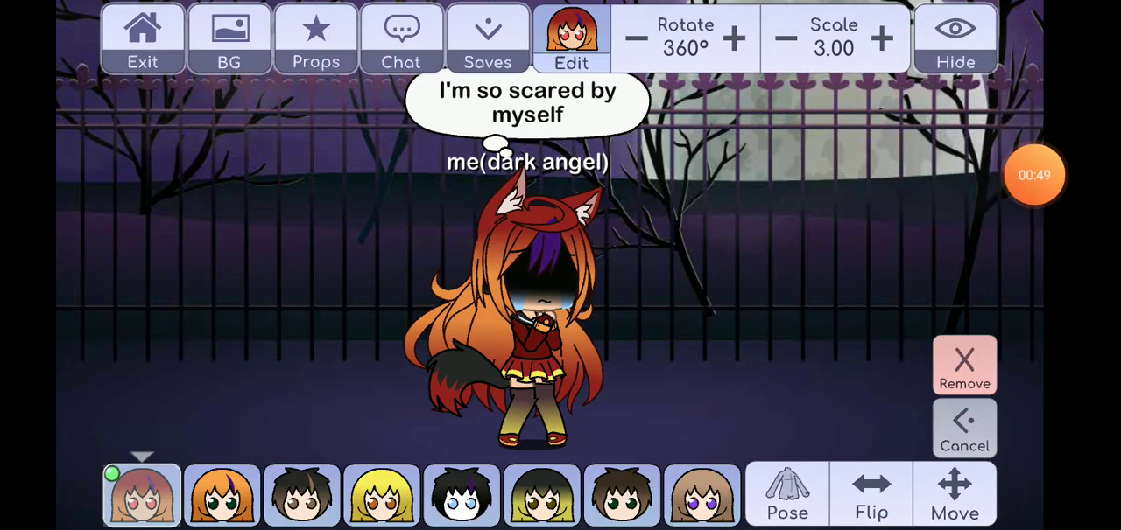
Switch to the Halloween graveyard background and hide the interface to show the chase scene.
{"action": "left_click", "coordinate": [954, 35]}
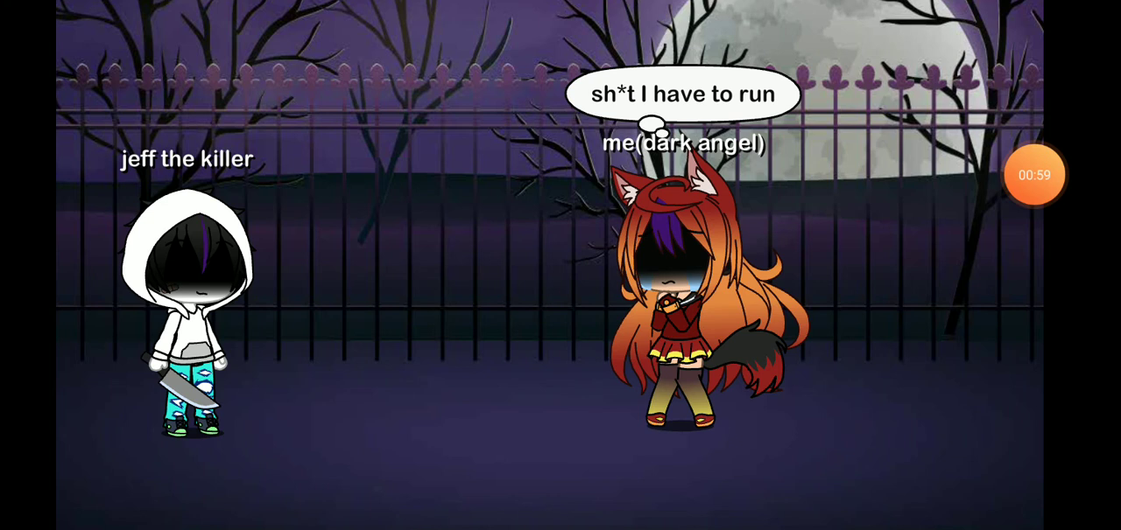
{"action": "left_click", "coordinate": [1033, 175]}
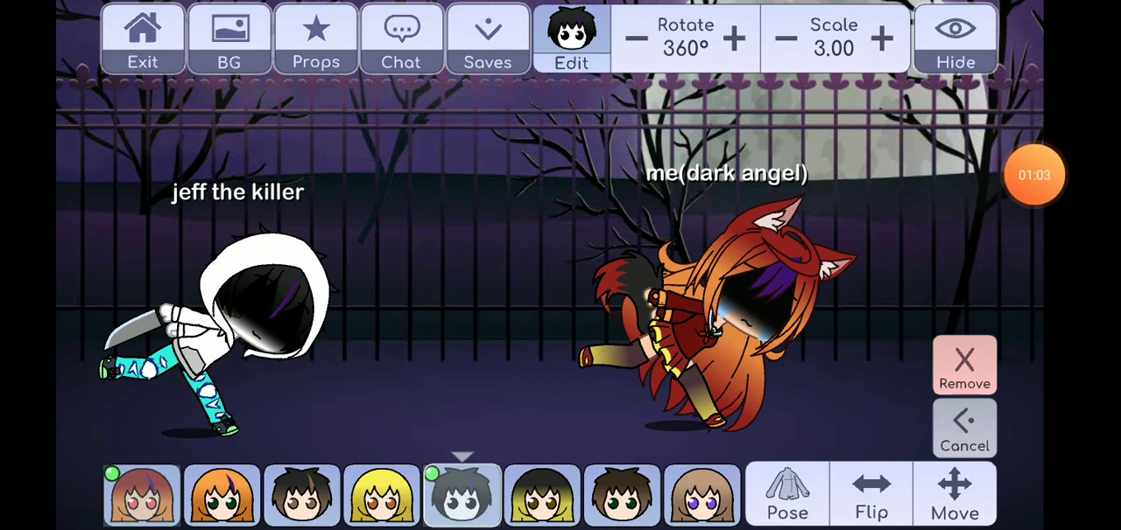
{"action": "left_click", "coordinate": [227, 39]}
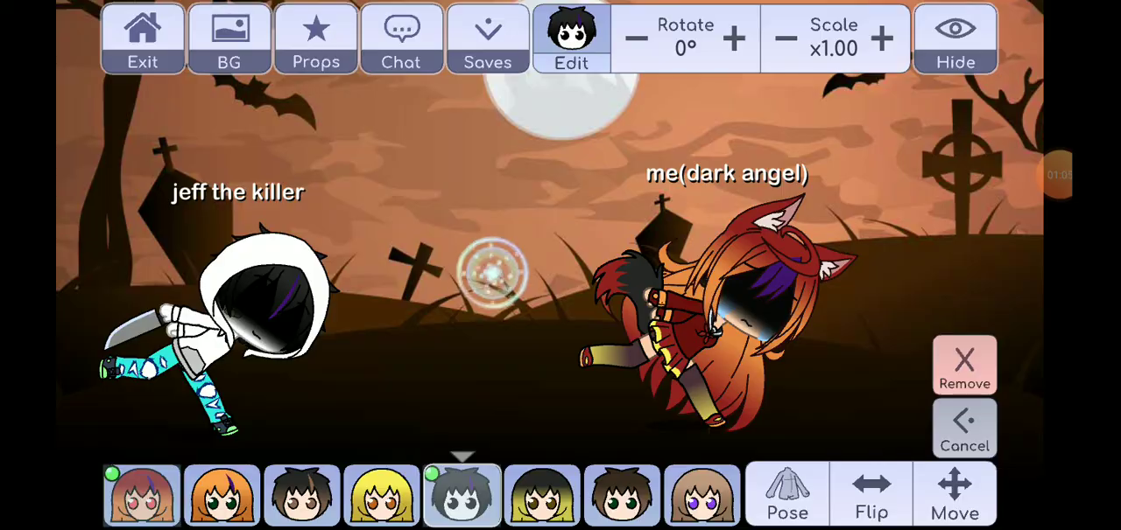
{"action": "left_click", "coordinate": [954, 38]}
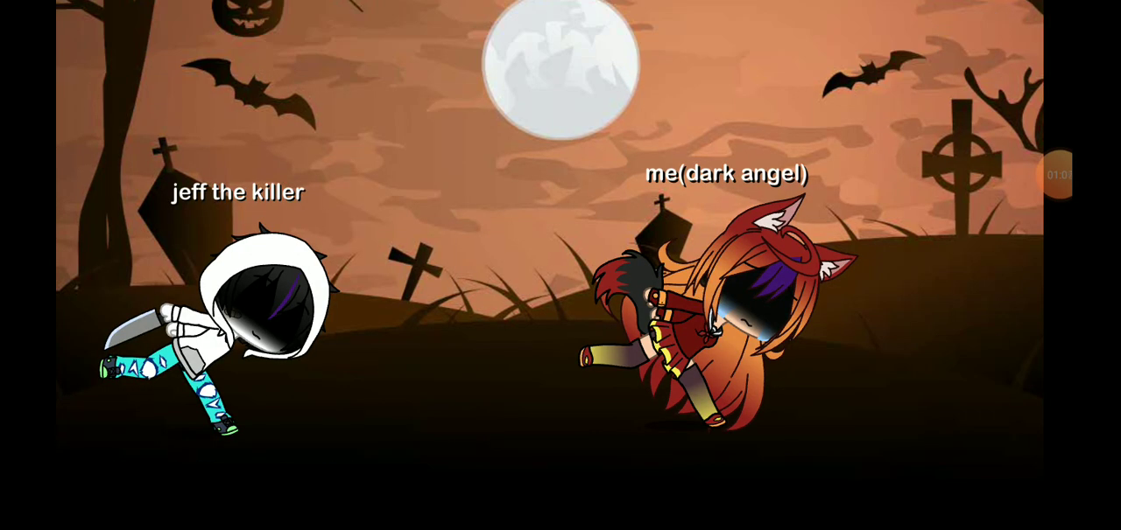